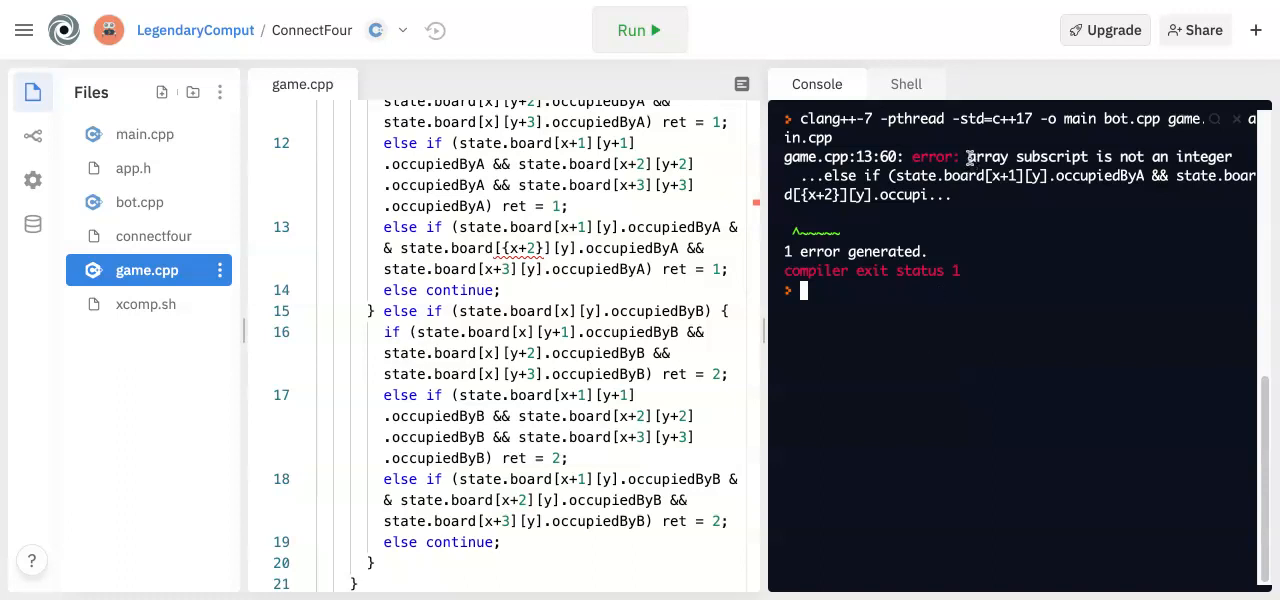
Step: Note the array subscript error and change {x+2} on line 13 to [x+2]
{"action": "left_click_drag", "start_coordinate": [968, 157], "coordinate": [1232, 157]}
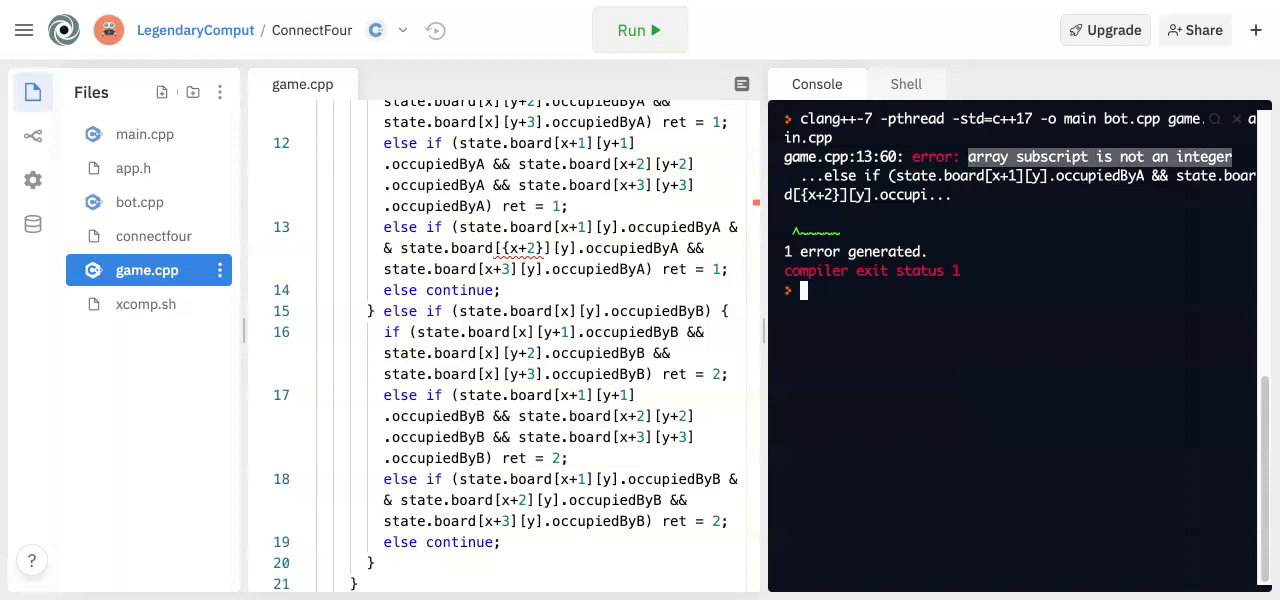
{"action": "mouse_move", "coordinate": [860, 152]}
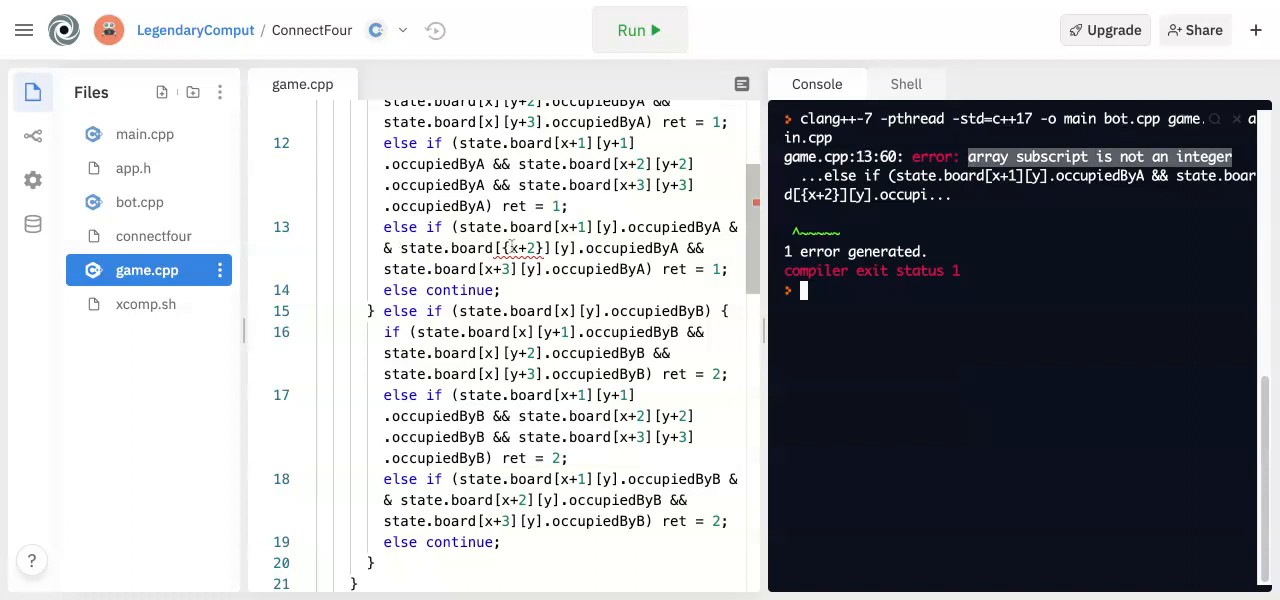
{"action": "double_click", "coordinate": [521, 248]}
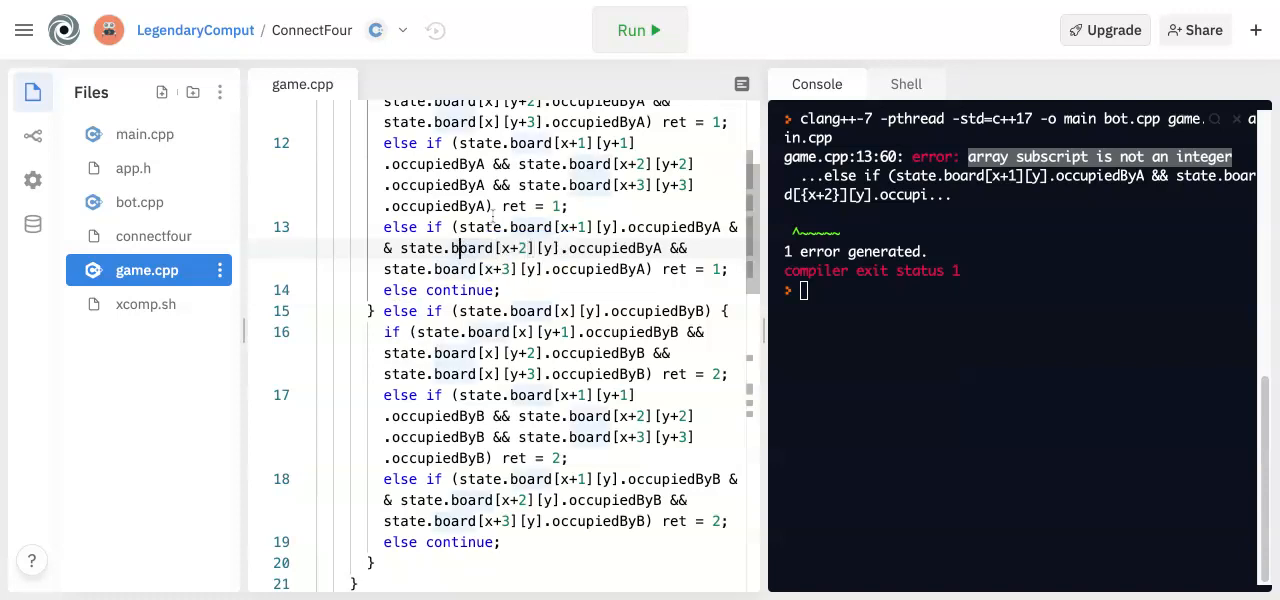
Step: Recompile and run ./main so the console prints the empty 6×7 board with columns A–G
{"action": "left_click", "coordinate": [638, 30]}
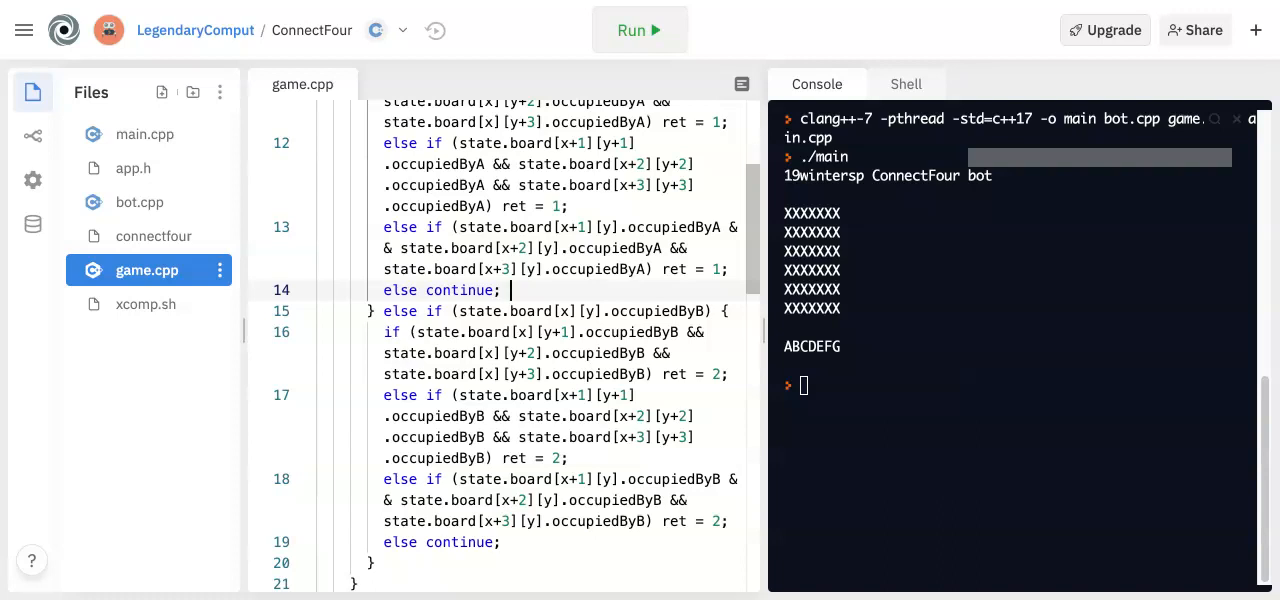
{"action": "mouse_move", "coordinate": [570, 291]}
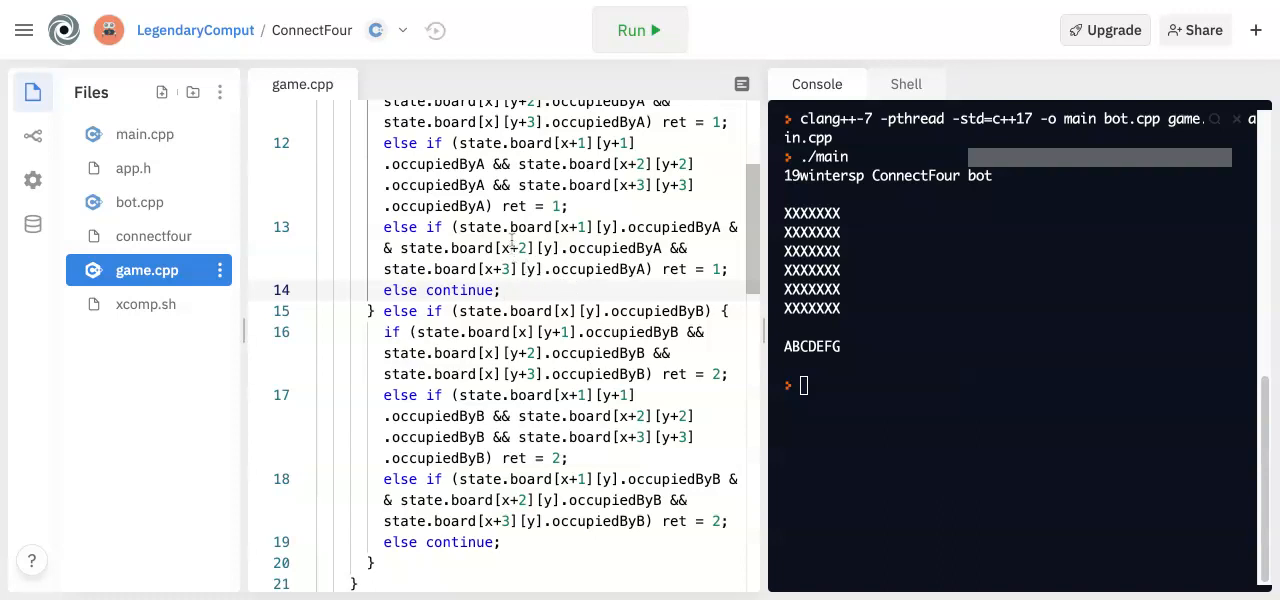
{"action": "mouse_move", "coordinate": [520, 248]}
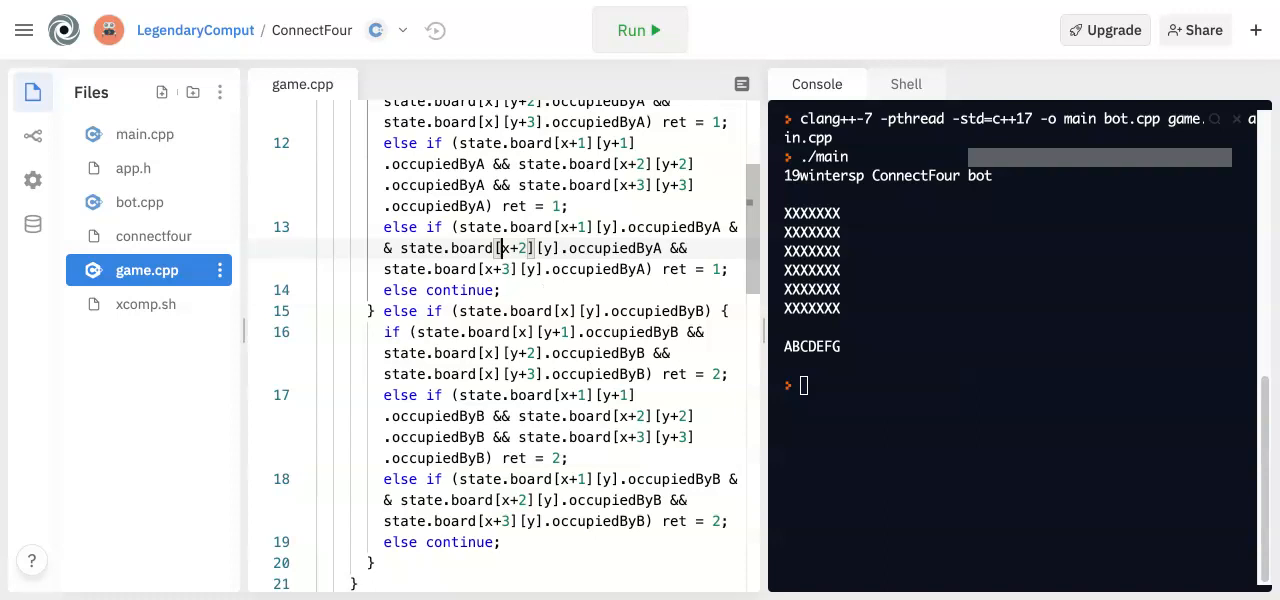
{"action": "mouse_move", "coordinate": [350, 37]}
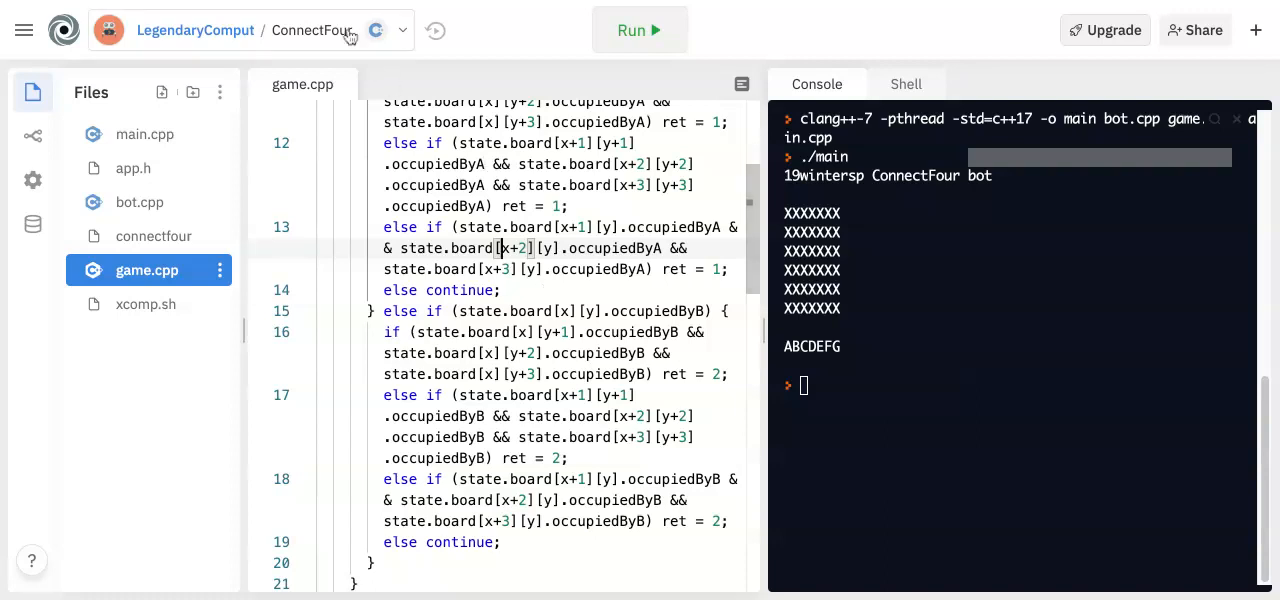